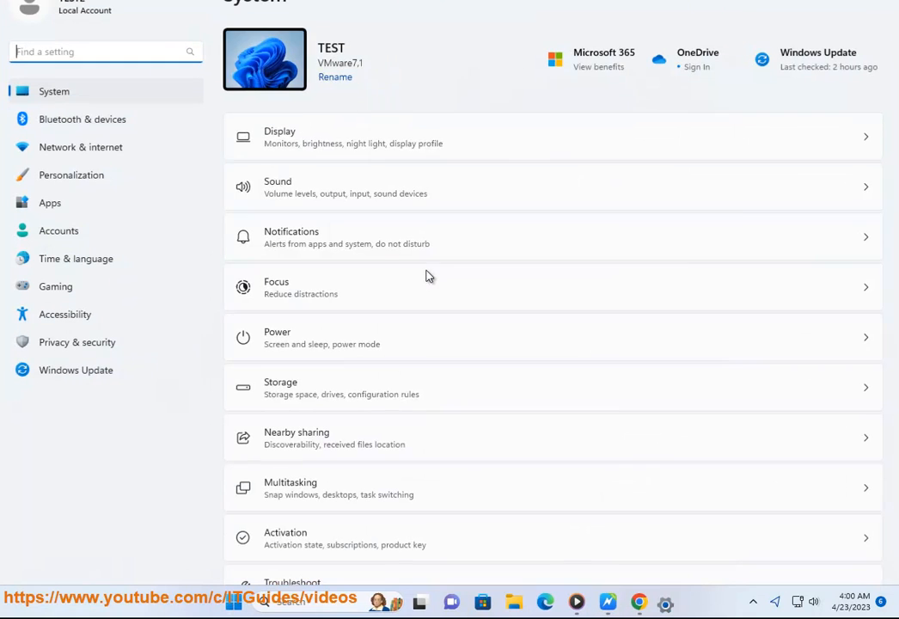
Step: Switch from Settings to the fatal hardware error troubleshooting guide
click(76, 370)
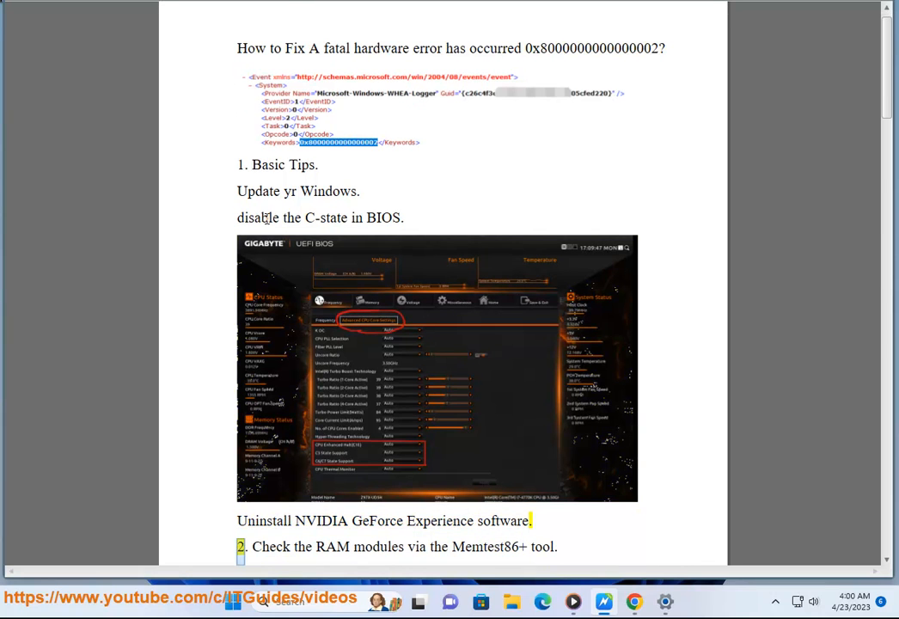
Step: Bring up the Start panel of recent tools like Device Manager over the guide
double_click(321, 217)
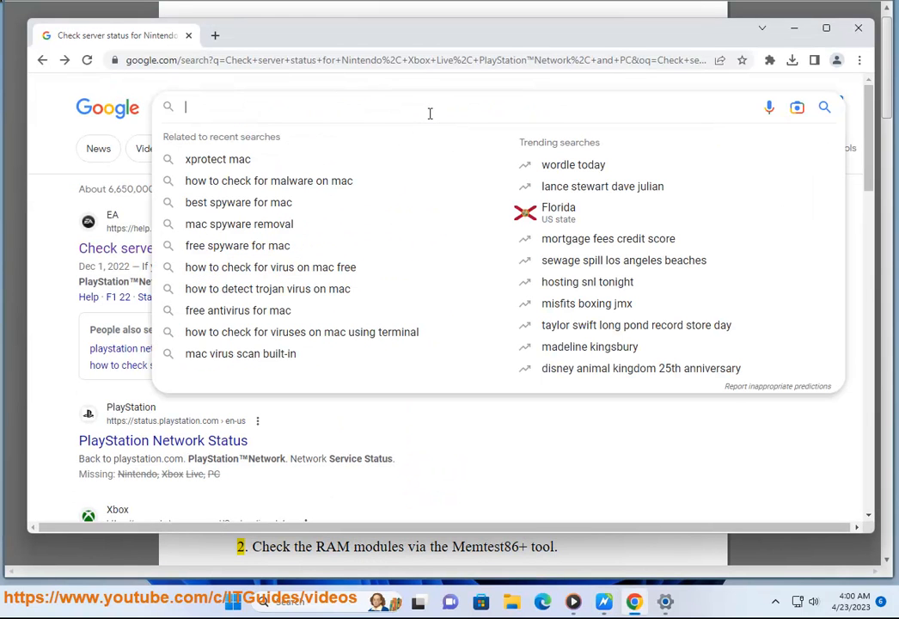
text(ENTER B)
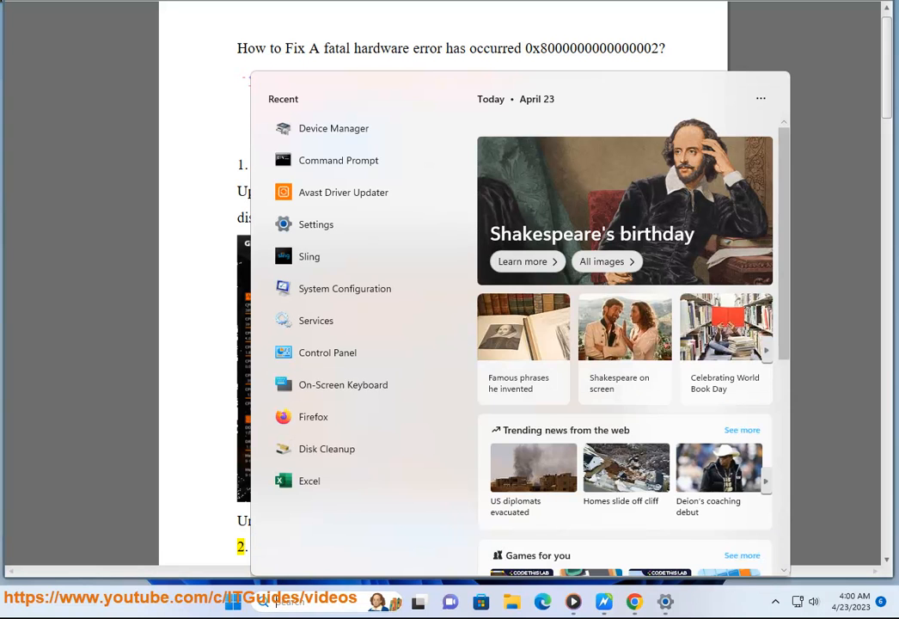
Step: Run the Windows Update check and search Installed apps for 'GEF' (GeForce software)
click(316, 224)
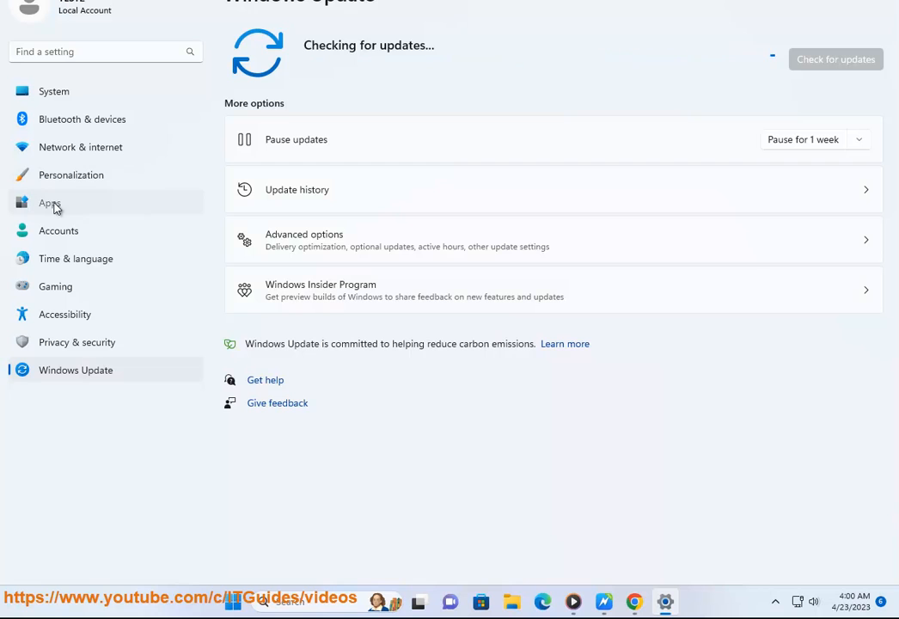
click(50, 202)
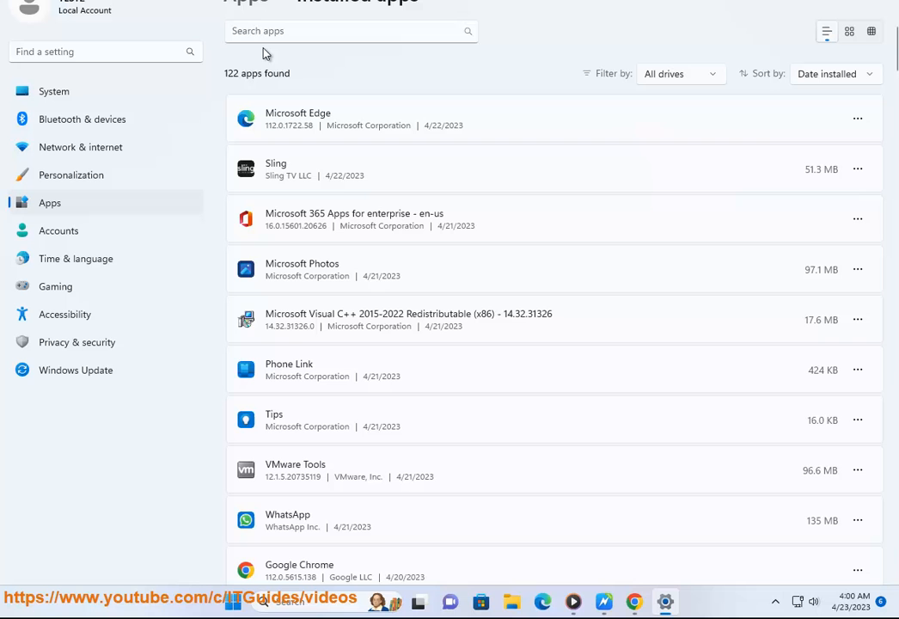
click(344, 31)
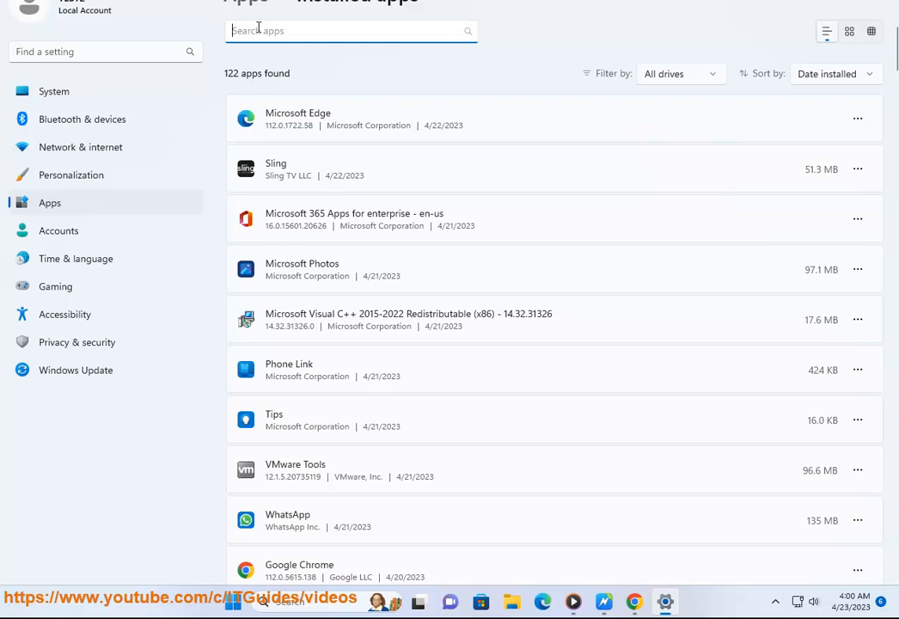
text(GEF)
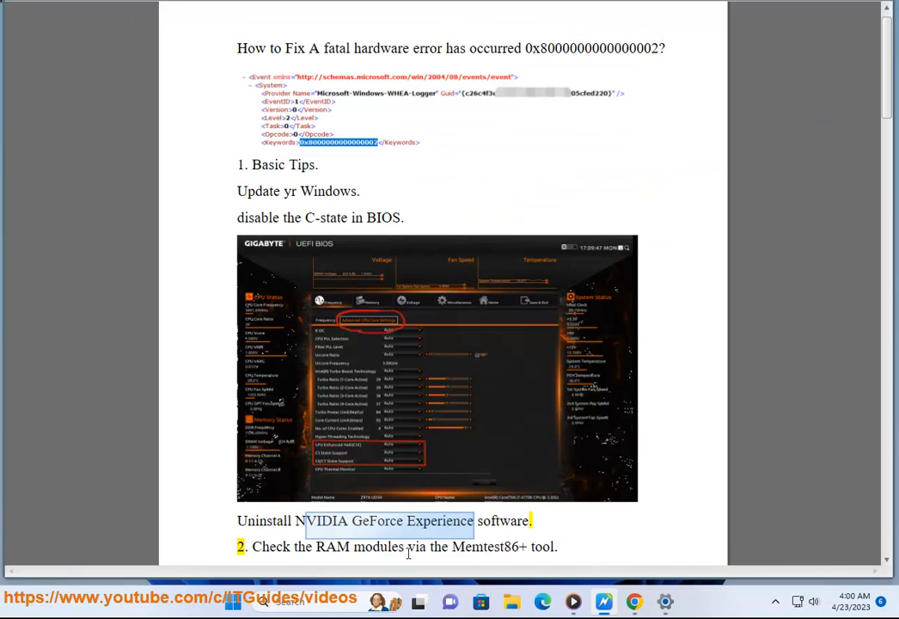
Step: Select Memtest86+ in the RAM check step and search Google for how to use it
double_click(377, 521)
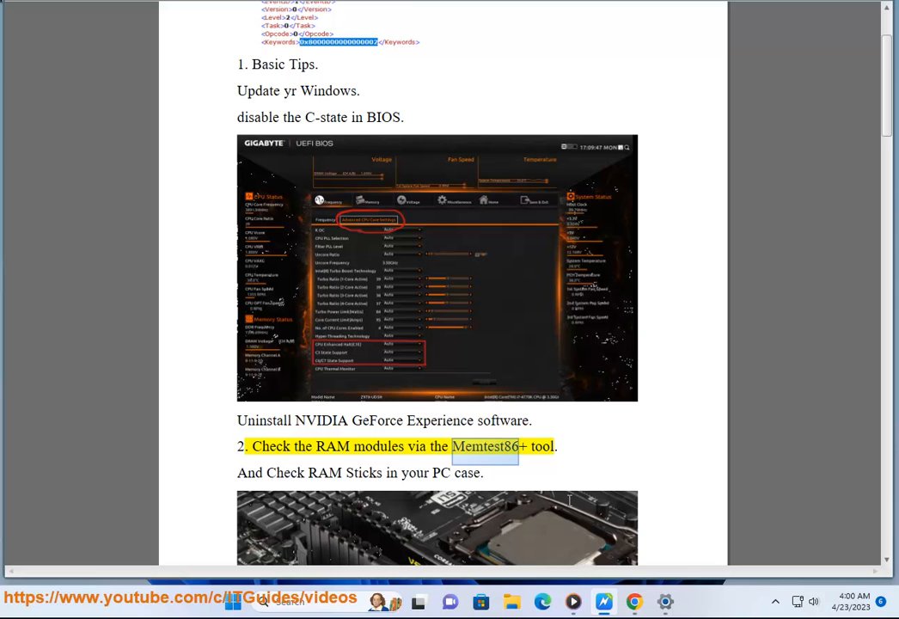
scroll(down, 3)
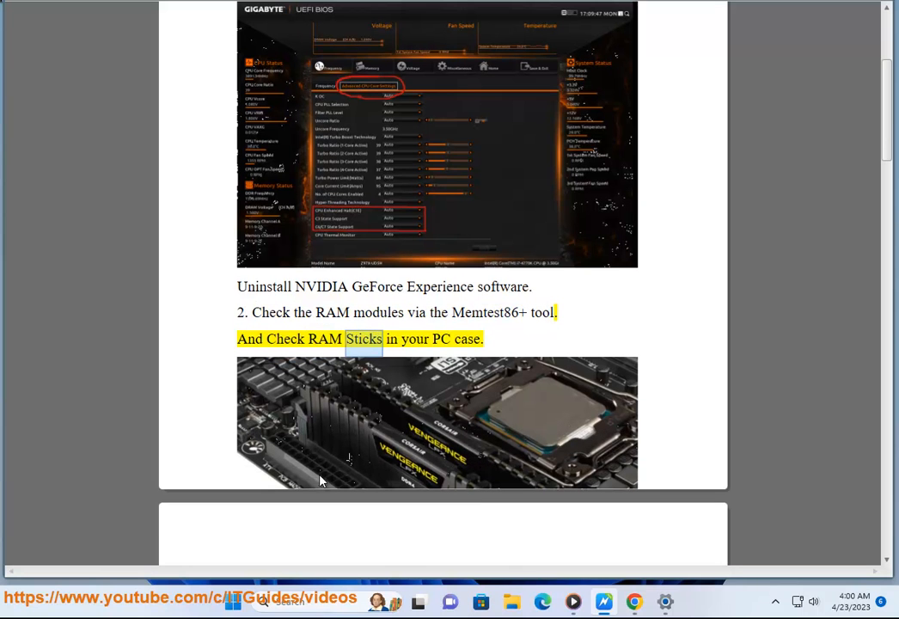
scroll(down, 3)
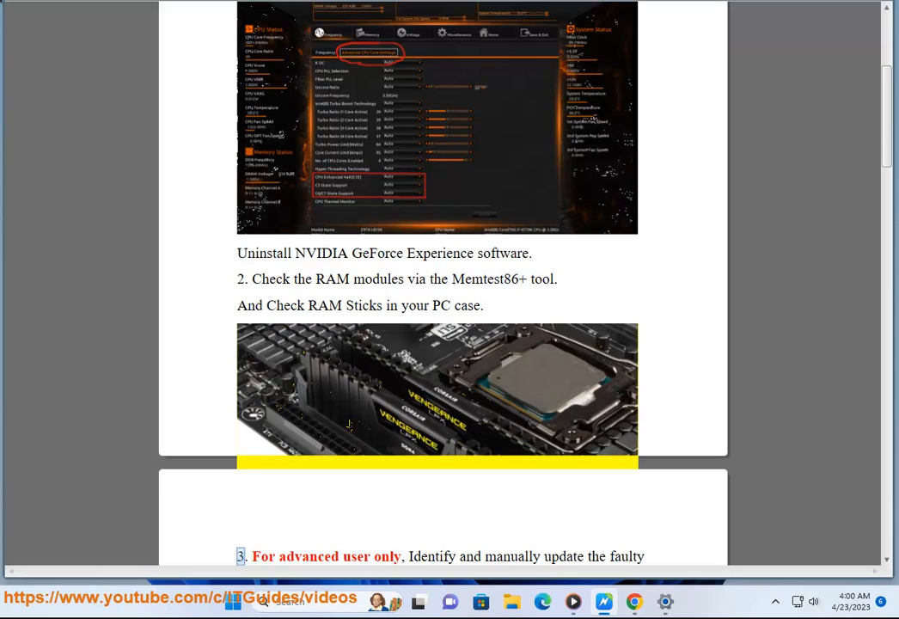
double_click(494, 279)
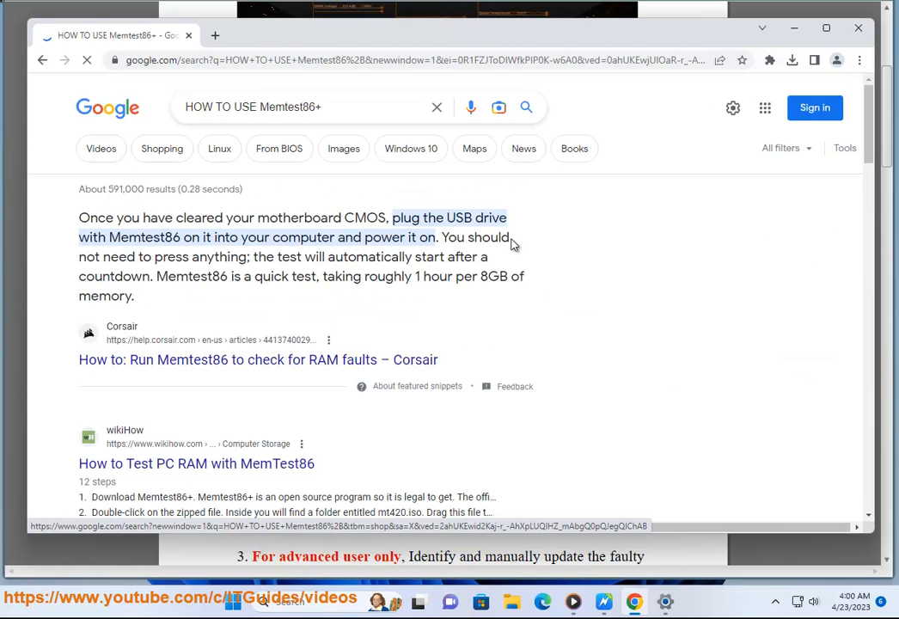
mouse_move(529, 288)
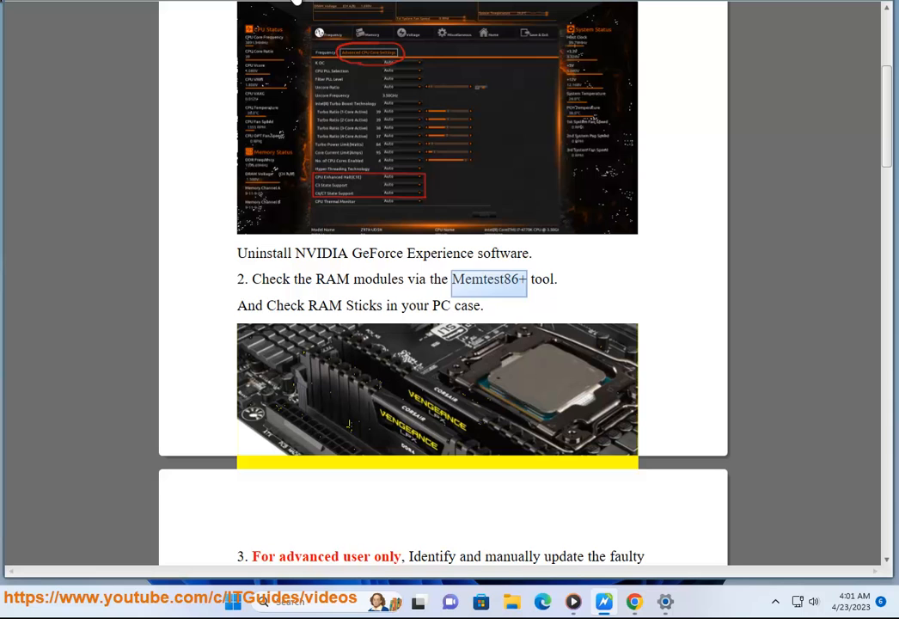
Step: Scroll to step 3 with the Driver Verifier Manager screenshot and the driver update tip
scroll(down, 3)
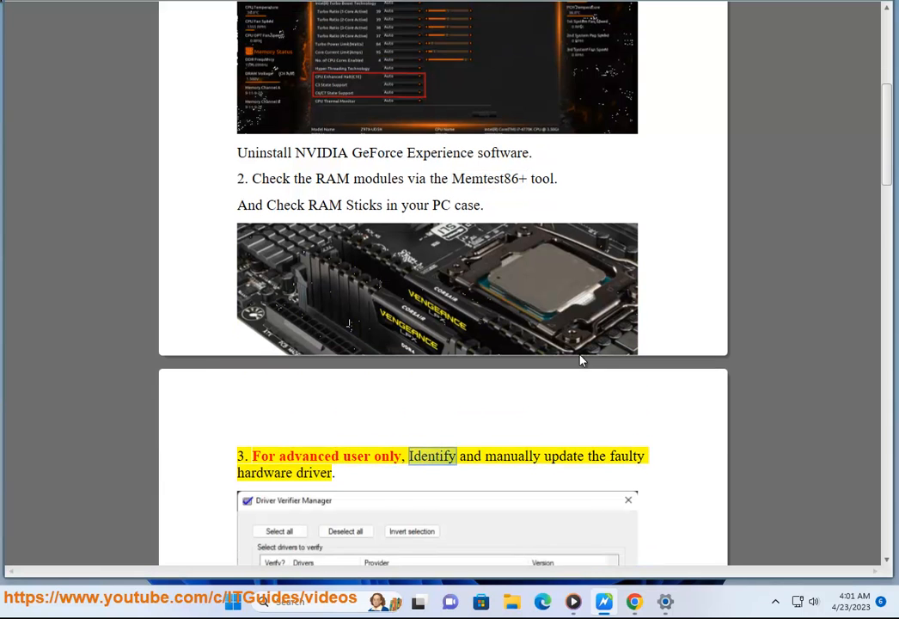
scroll(down, 3)
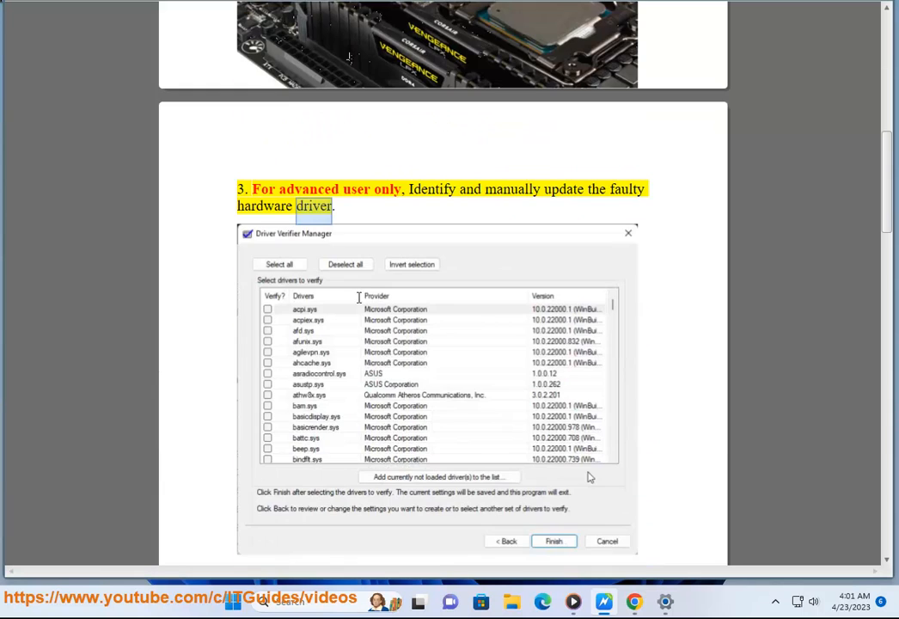
scroll(down, 3)
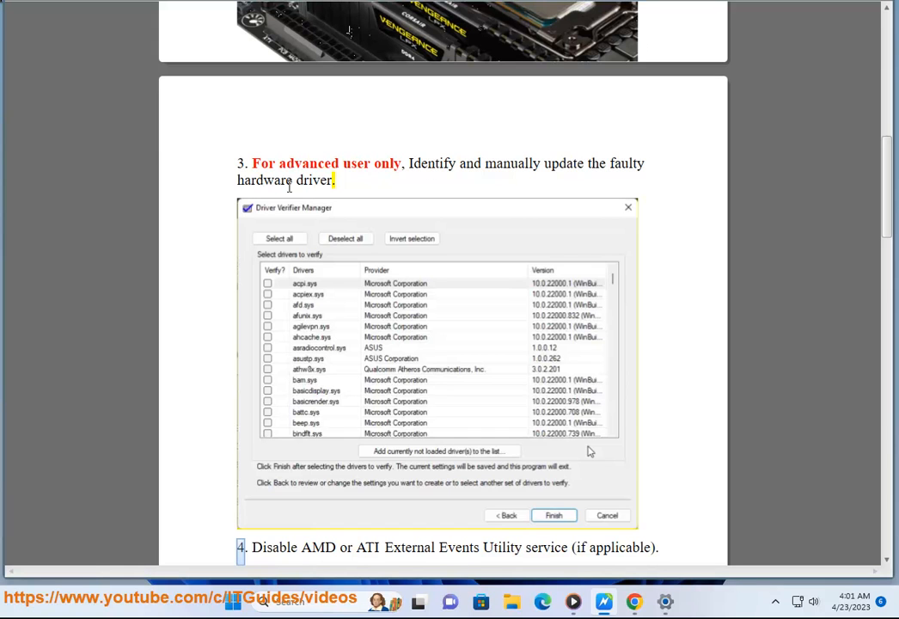
Step: Try a taskbar search, then Google 'driver verifier' in Chrome
click(278, 600)
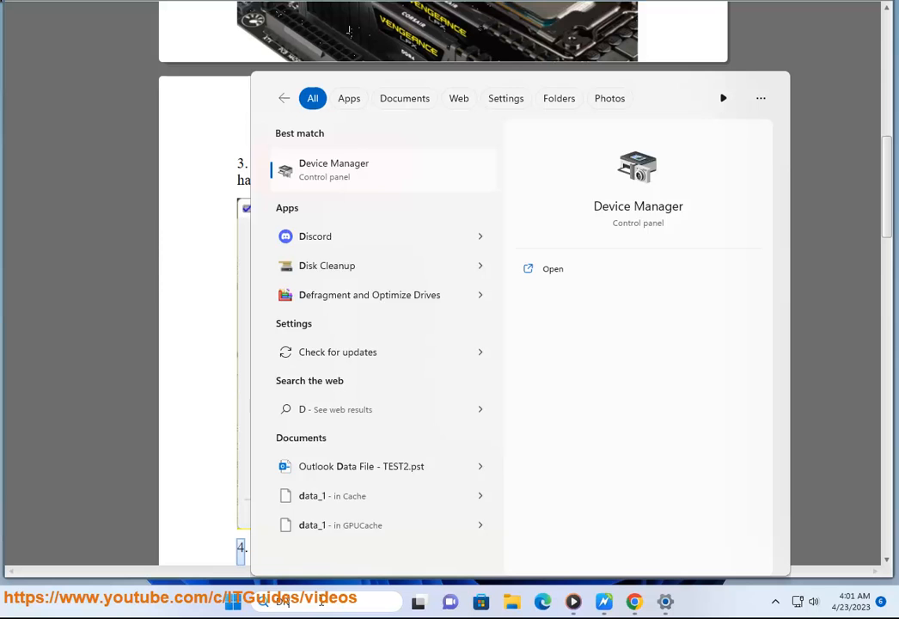
text(RIVER)
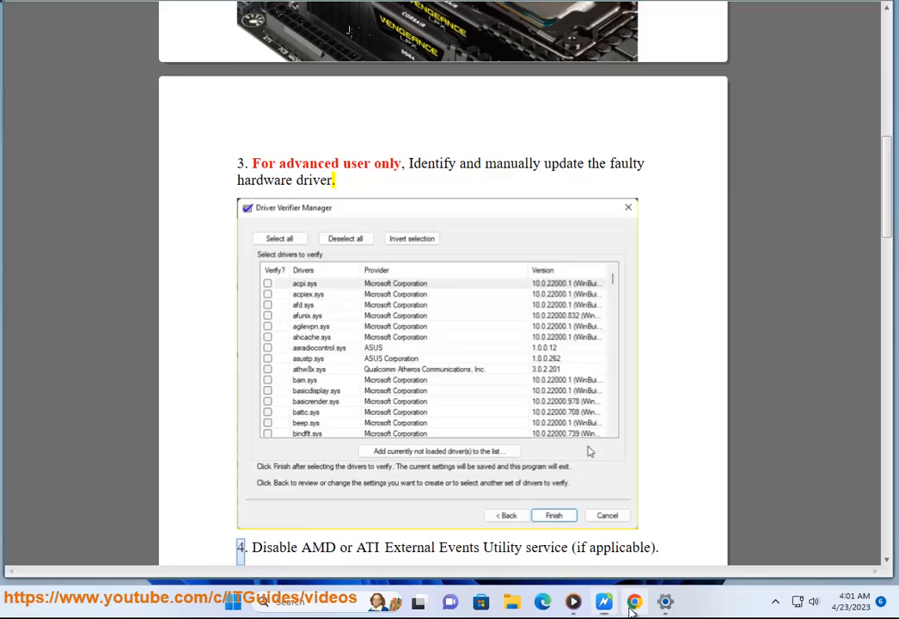
click(634, 601)
text(D)
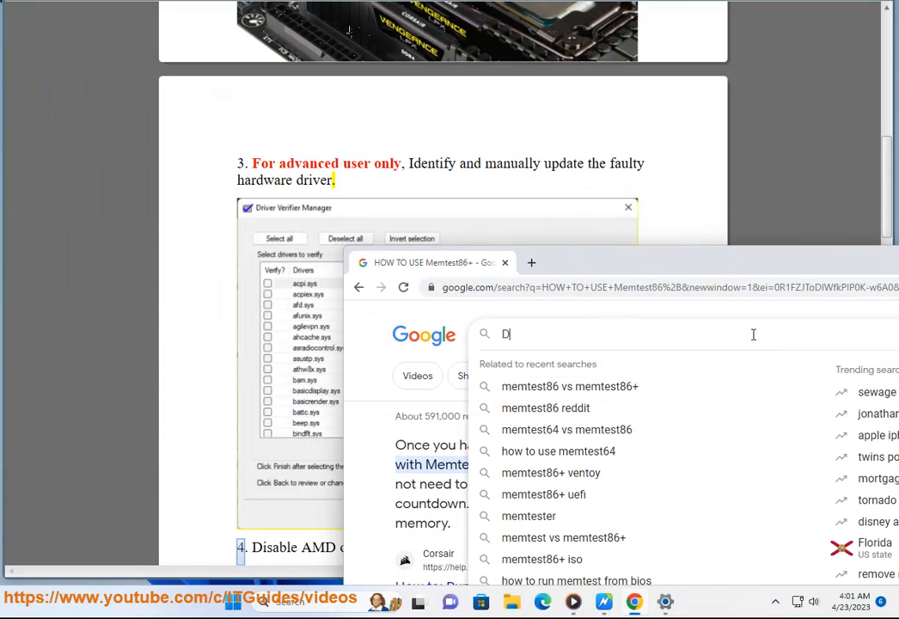
text(RIVER V)
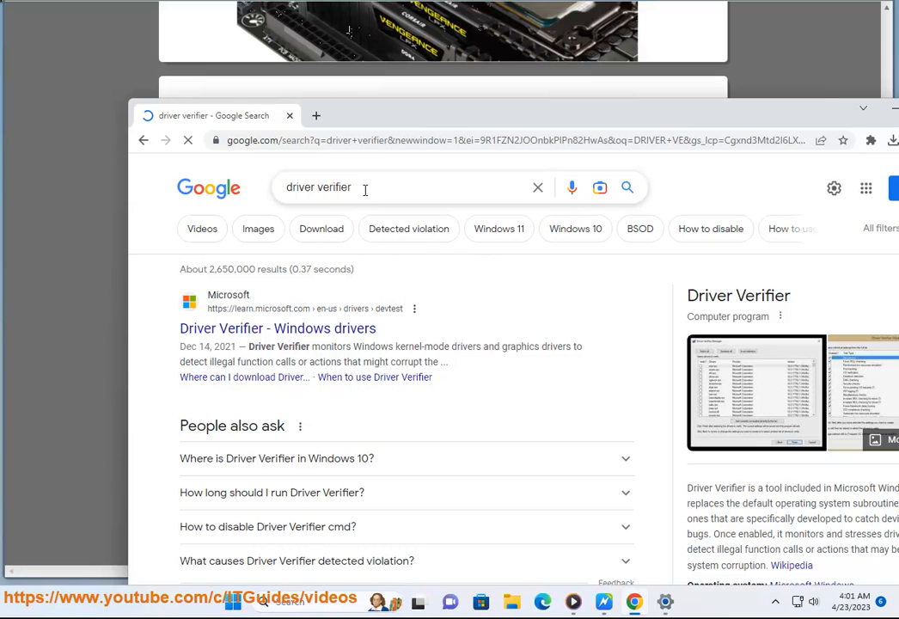
Step: Search for 'verifier', launch Driver Verifier Manager and accept the UAC prompt
click(233, 601)
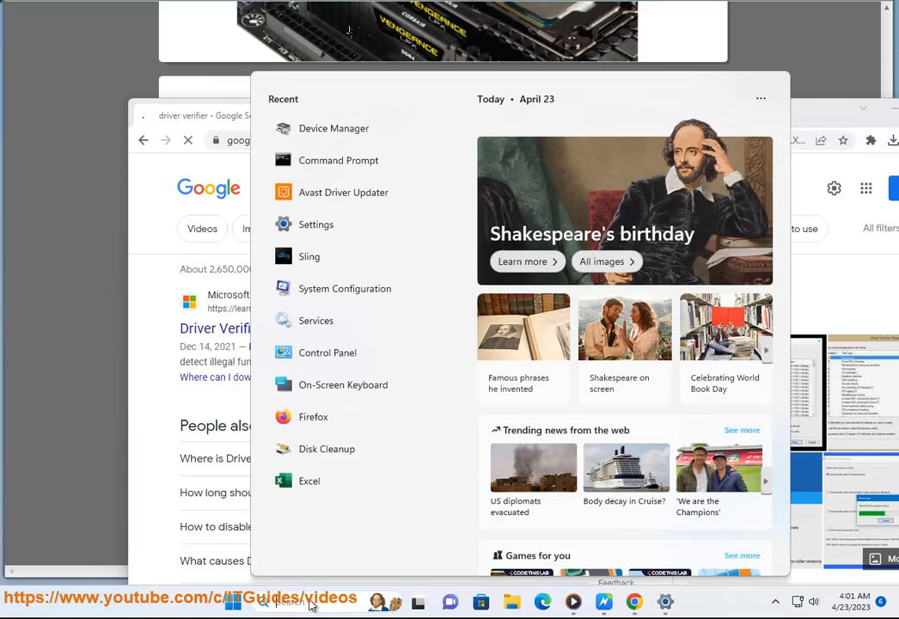
text(driver verifier)
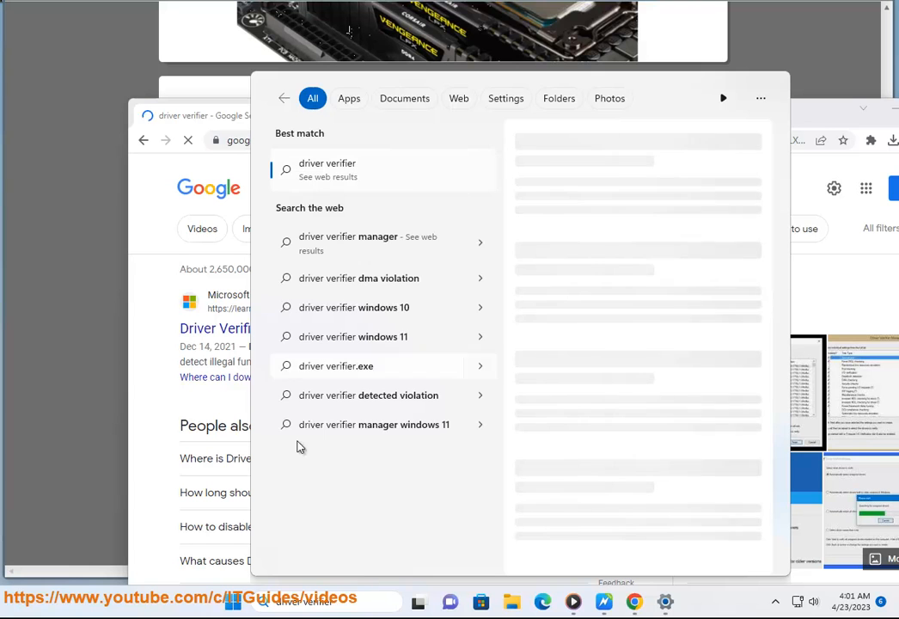
text(verifier)
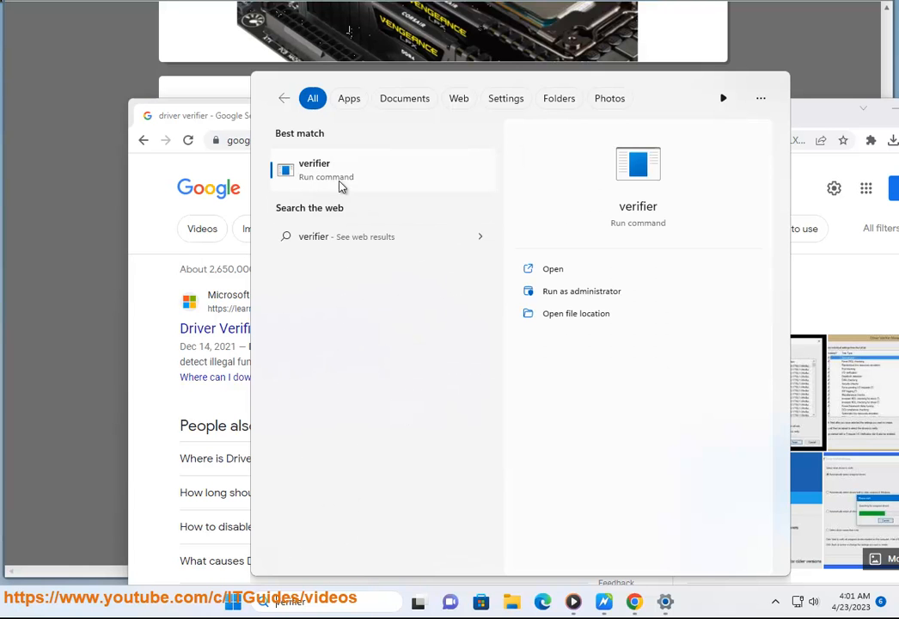
click(581, 291)
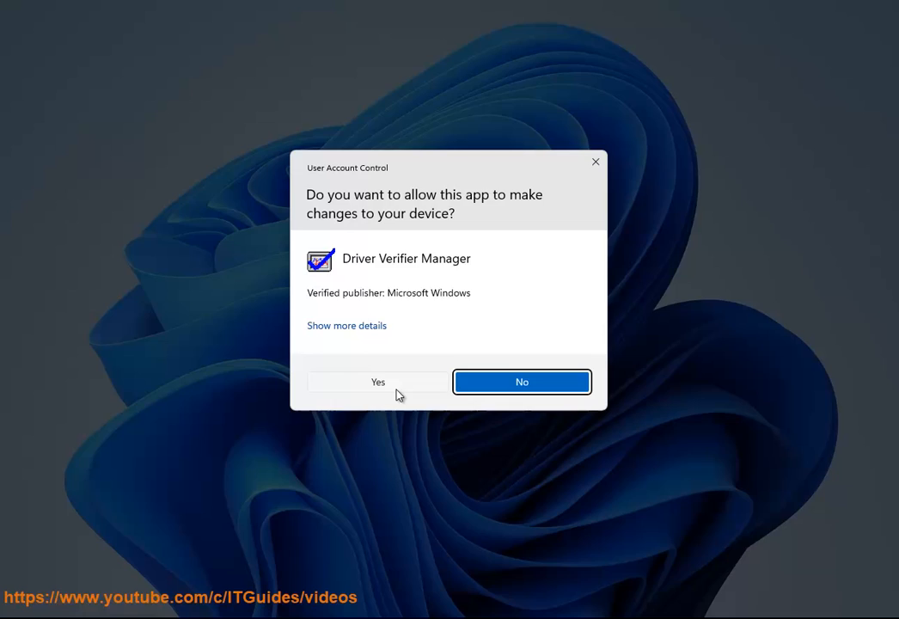
click(377, 382)
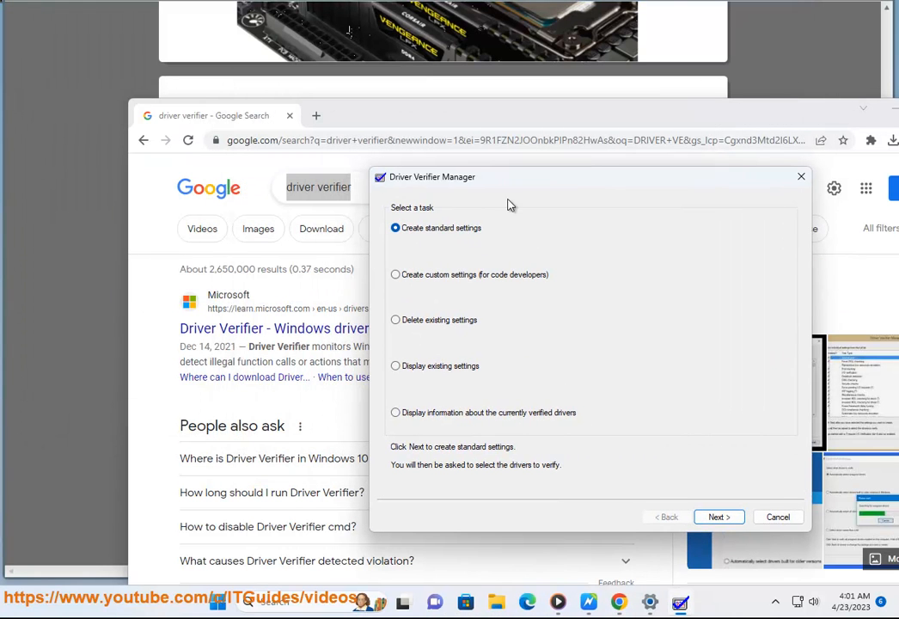
Step: Choose Create custom settings, review tests like Force IRQL checking and Deadlock detection, then cancel
click(395, 274)
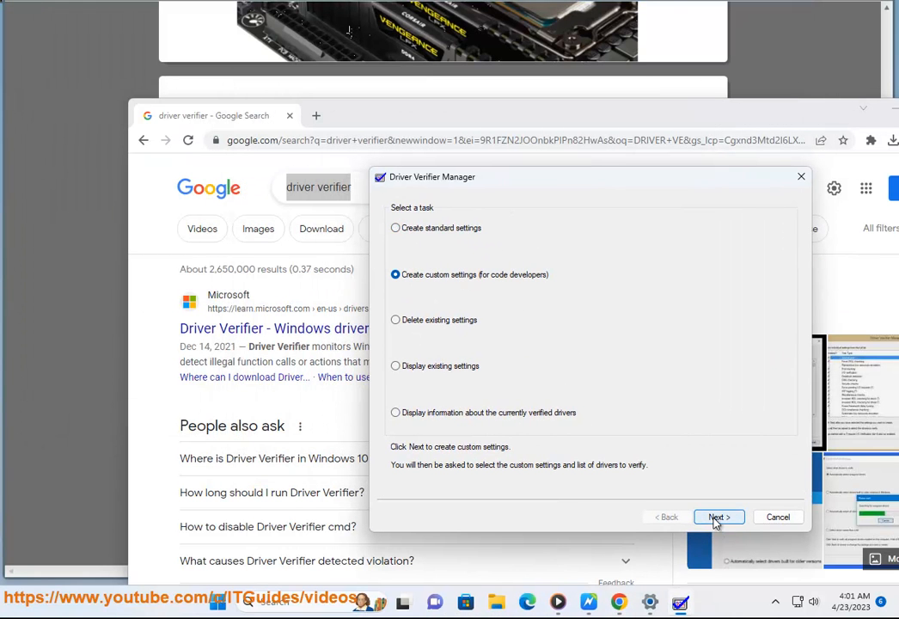
mouse_move(579, 292)
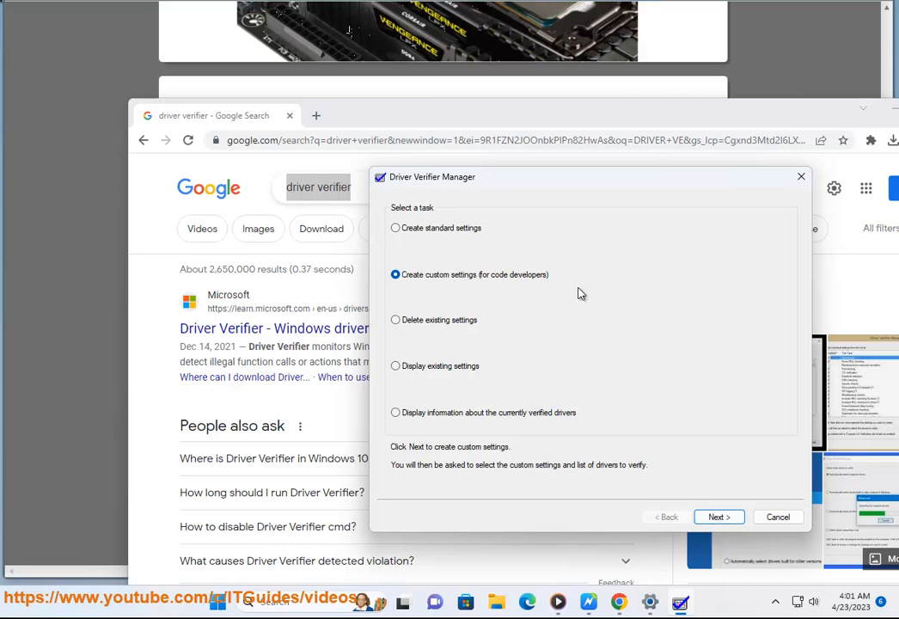
click(718, 516)
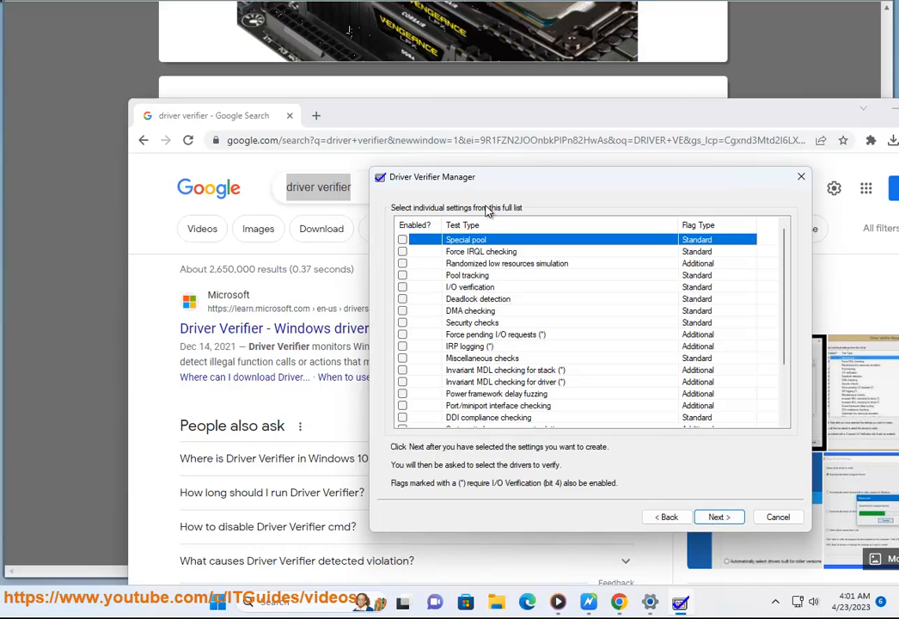
mouse_move(695, 272)
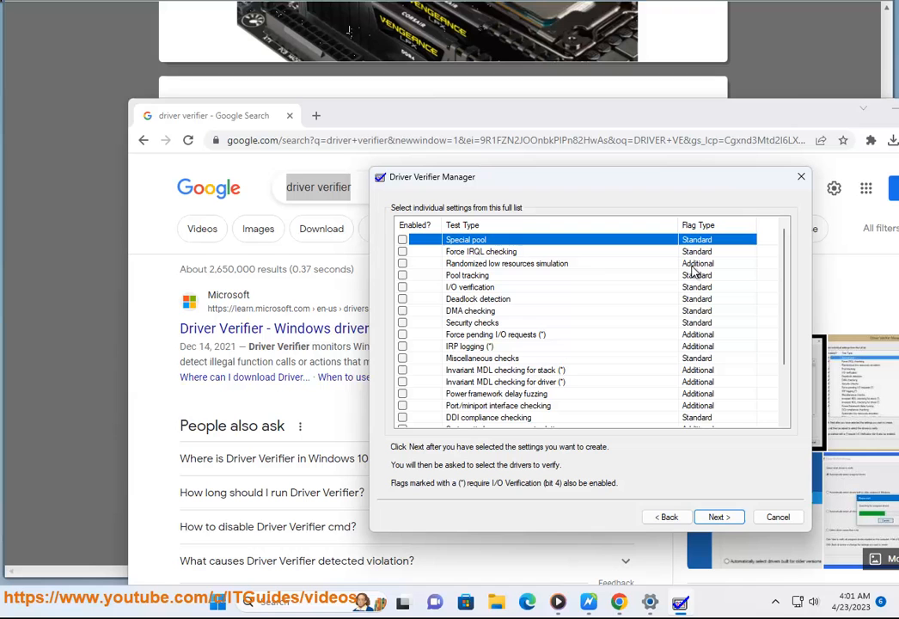
click(482, 251)
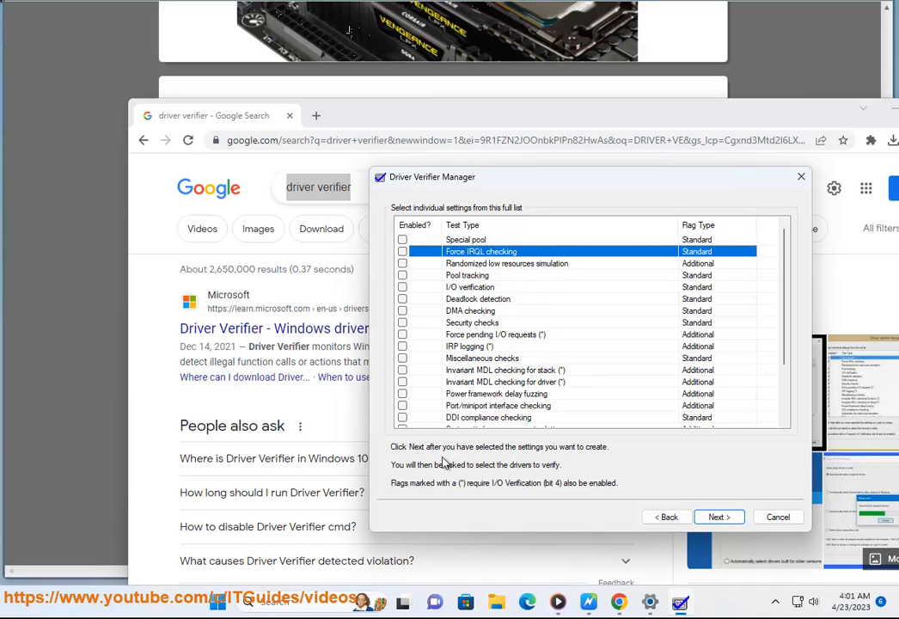
click(478, 298)
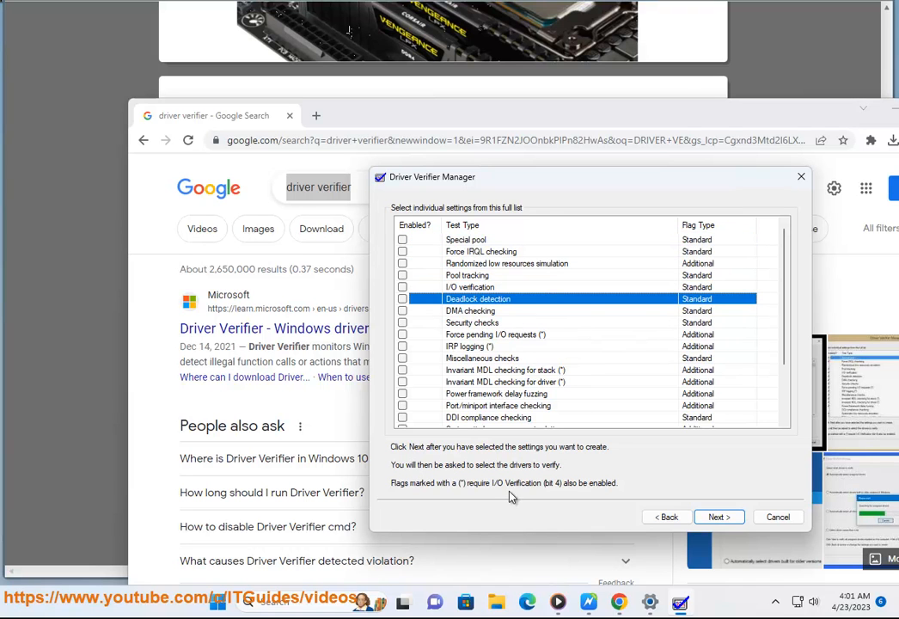
scroll(down, 3)
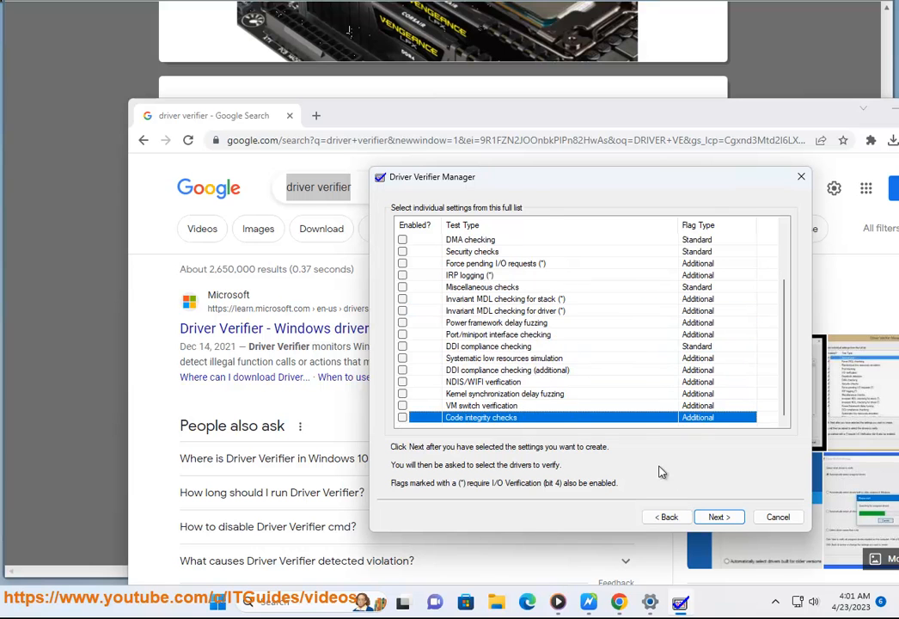
mouse_move(777, 516)
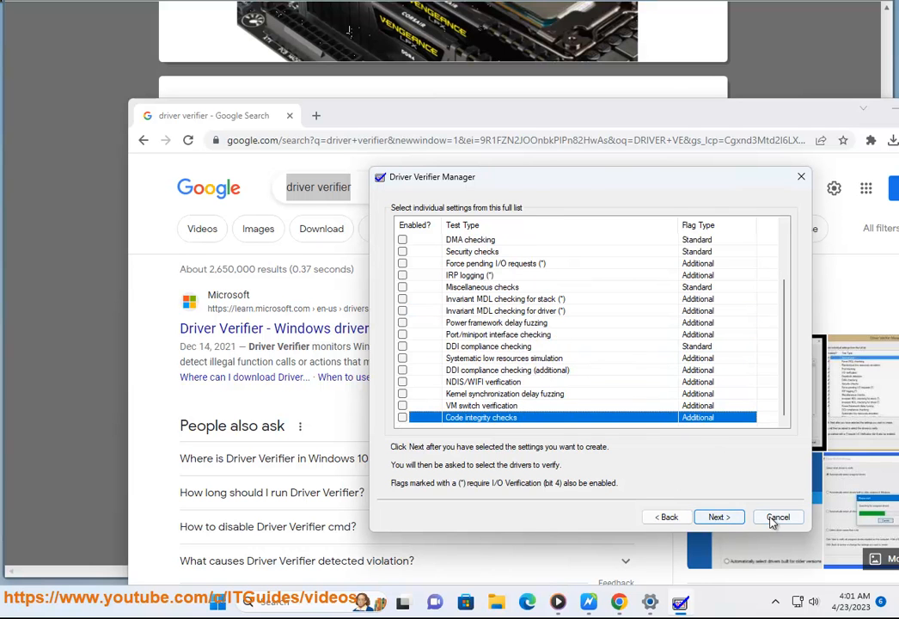
click(777, 516)
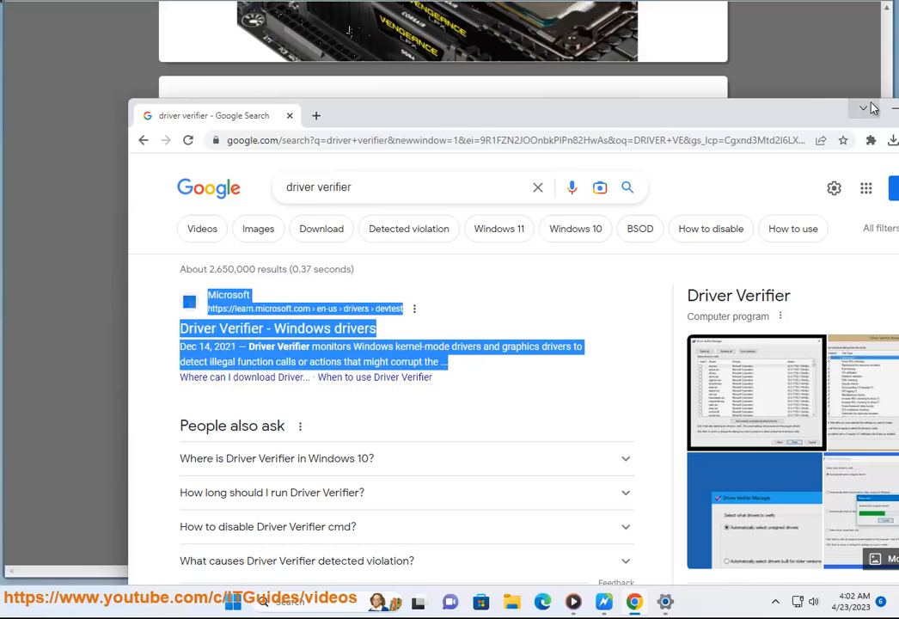
Step: Bring the guide forward and scroll to step 4 on the AMD External Events Utility service
click(862, 107)
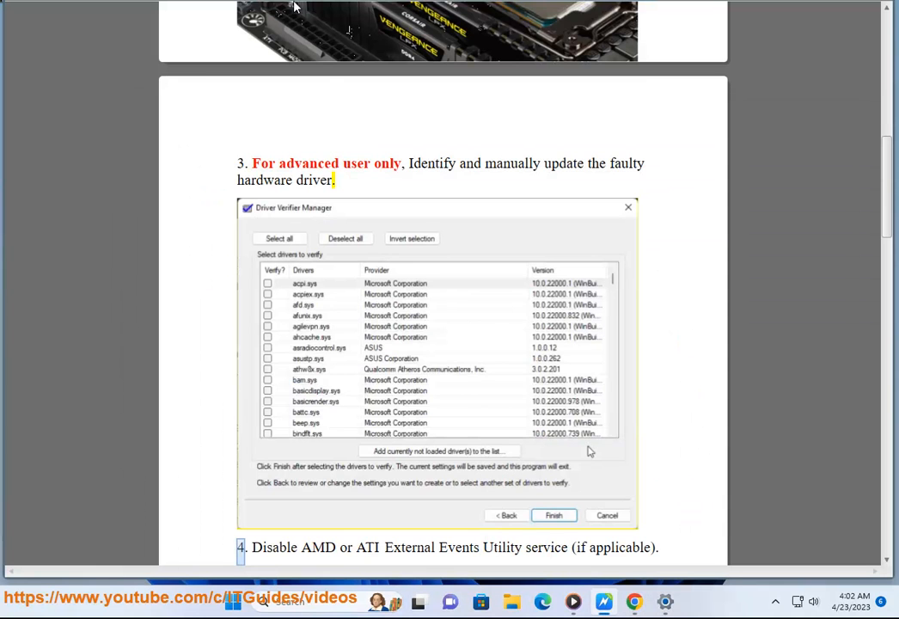
scroll(down, 3)
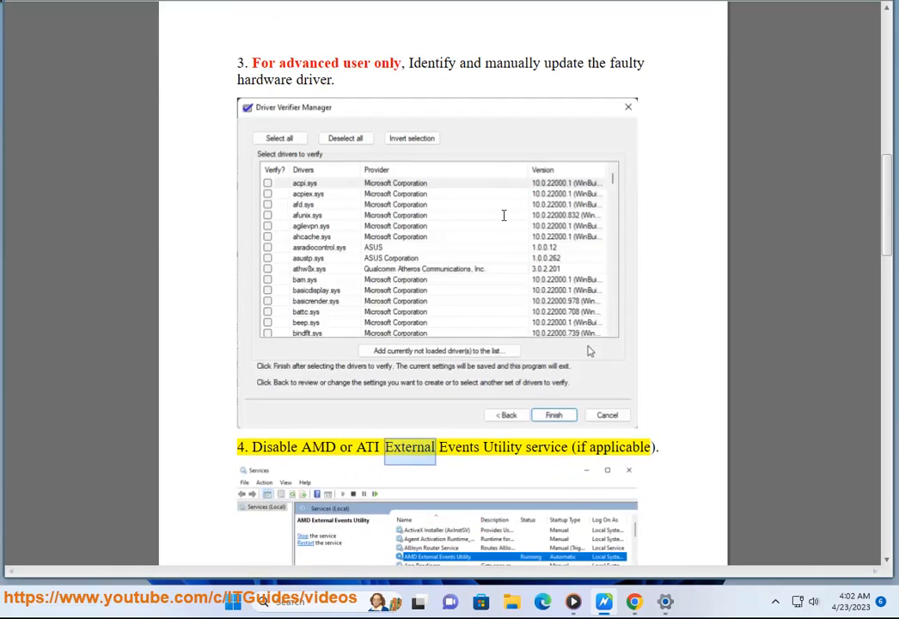
scroll(down, 3)
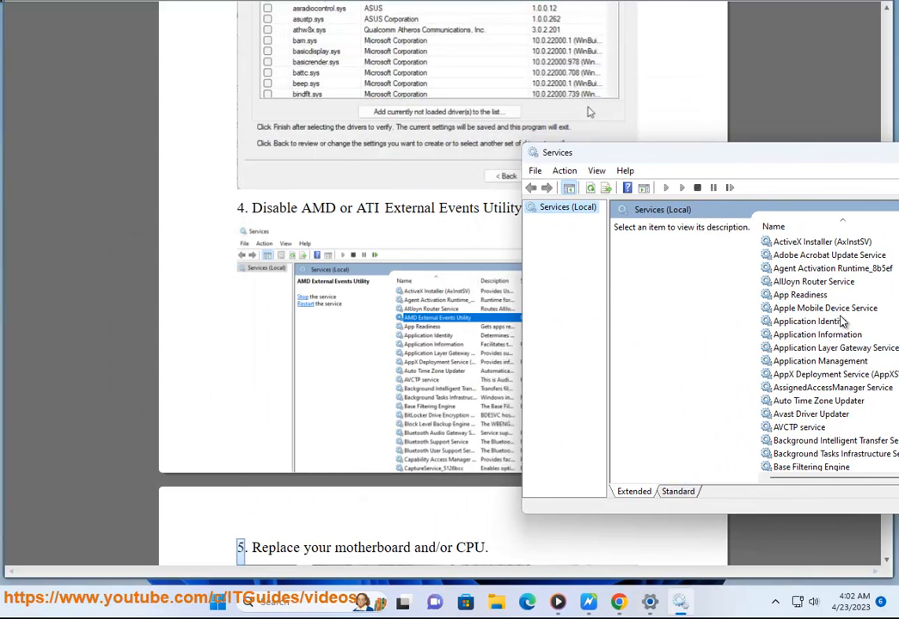
Step: View the Application Information service description, then return to the guide
click(816, 334)
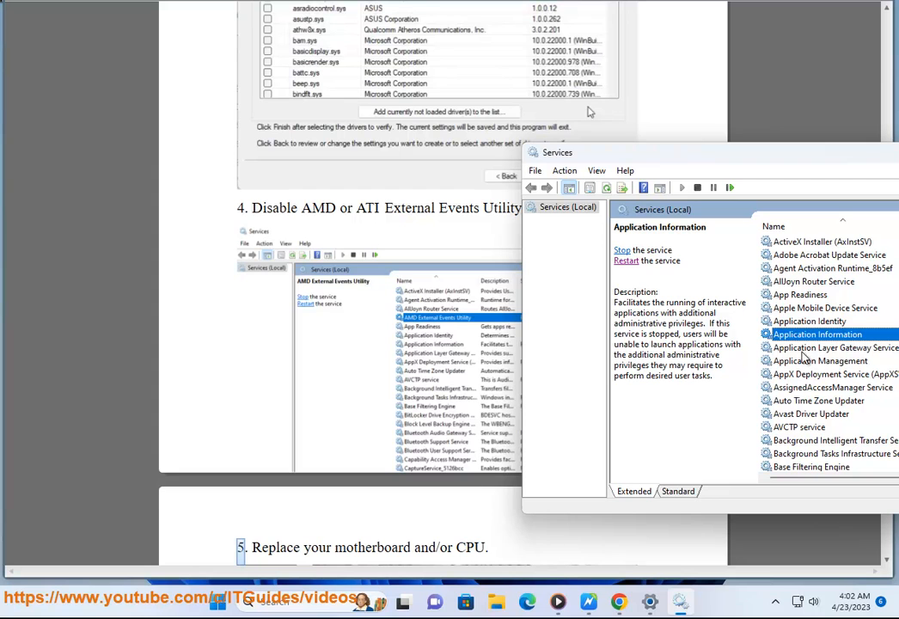
click(830, 386)
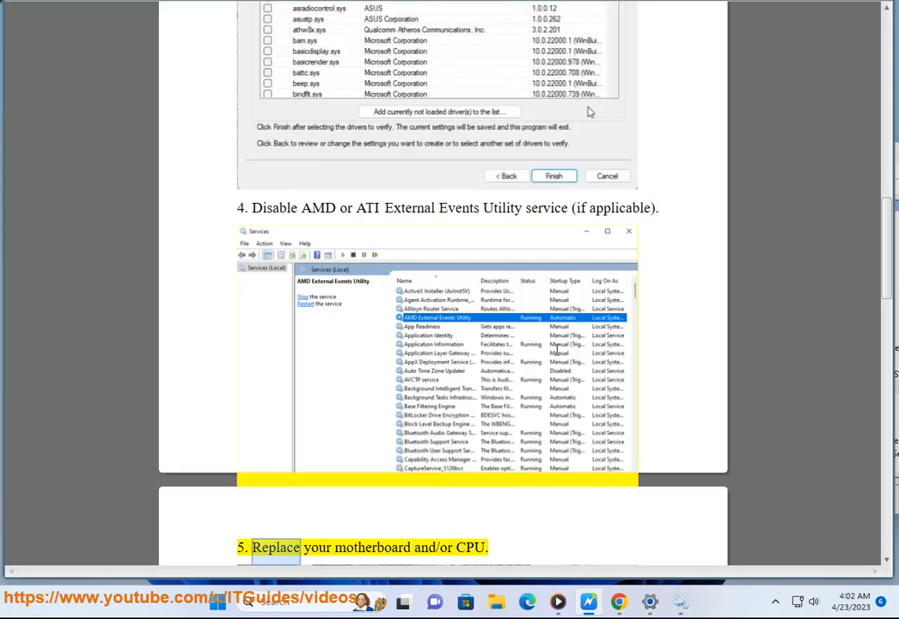
Step: Read through steps 5 and 6 to the hint on Open Hardware Monitor and Task Manager
scroll(down, 3)
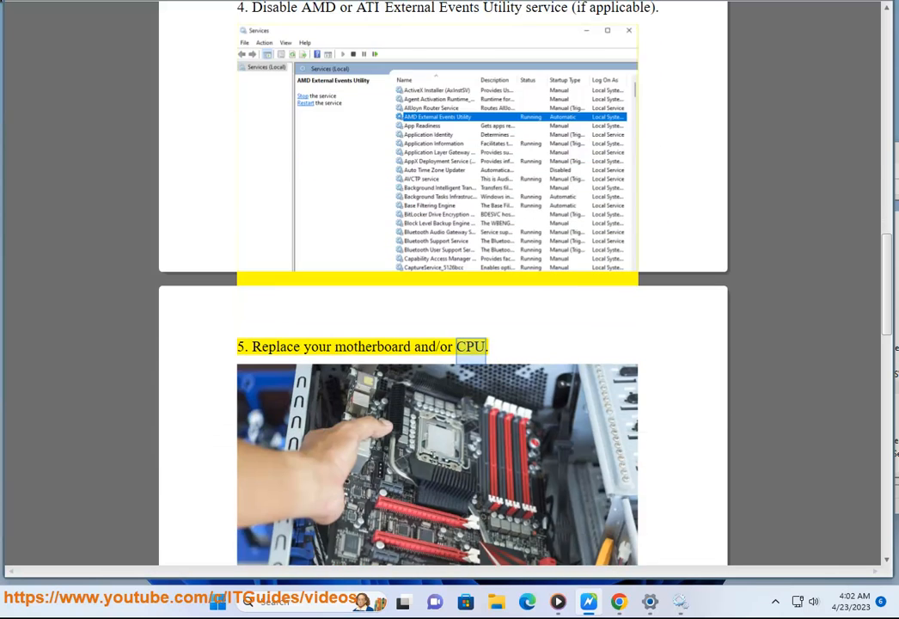
scroll(down, 3)
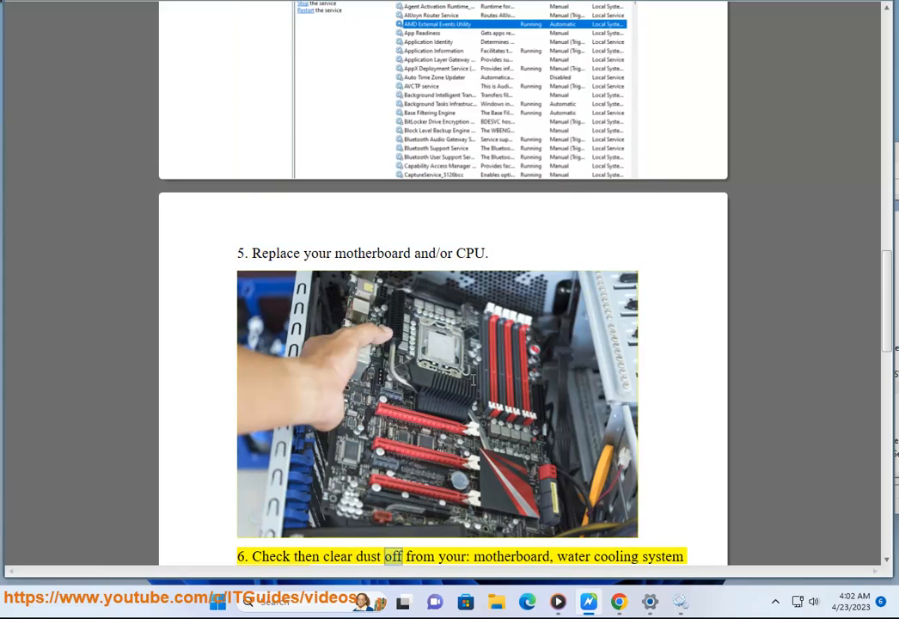
scroll(down, 3)
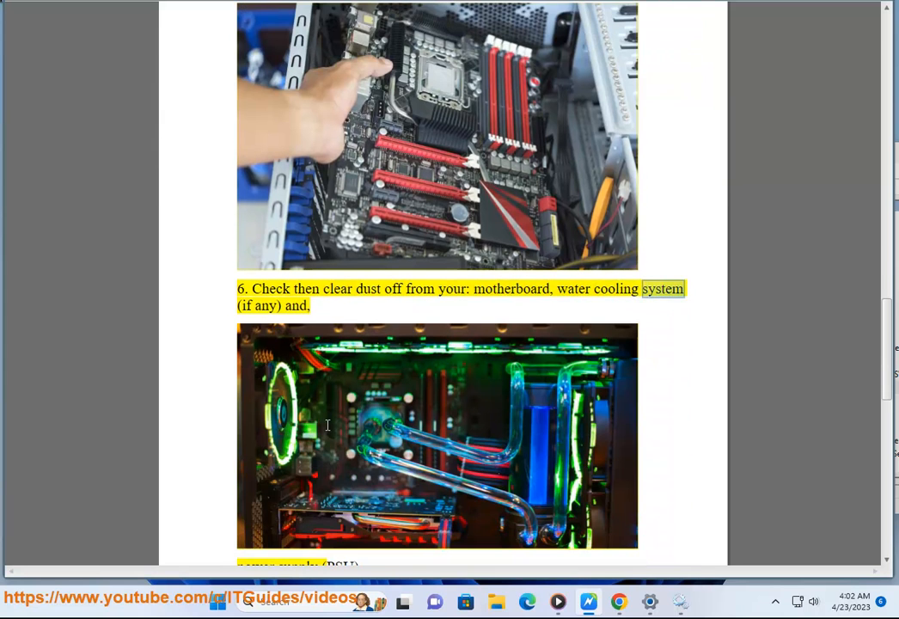
scroll(down, 3)
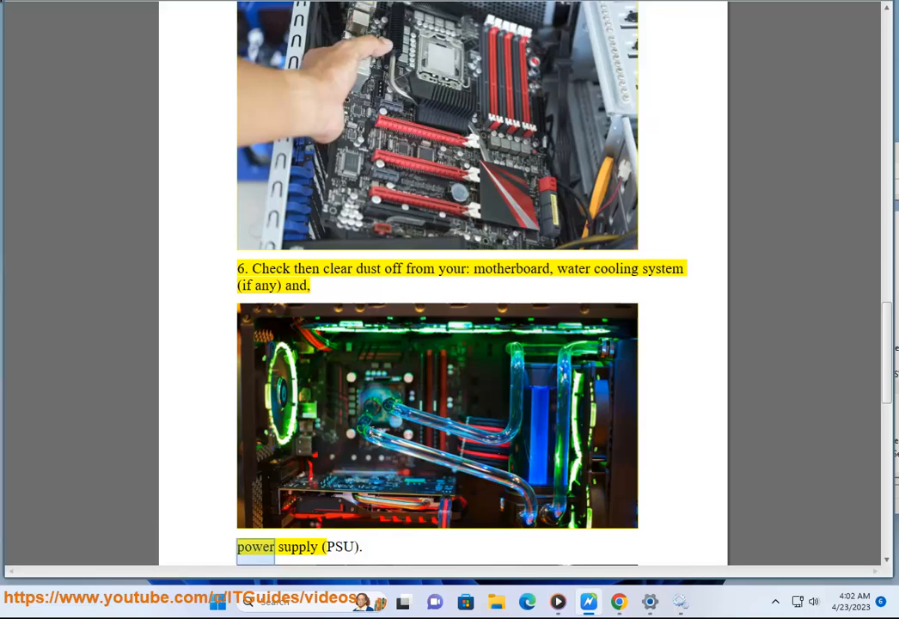
scroll(down, 3)
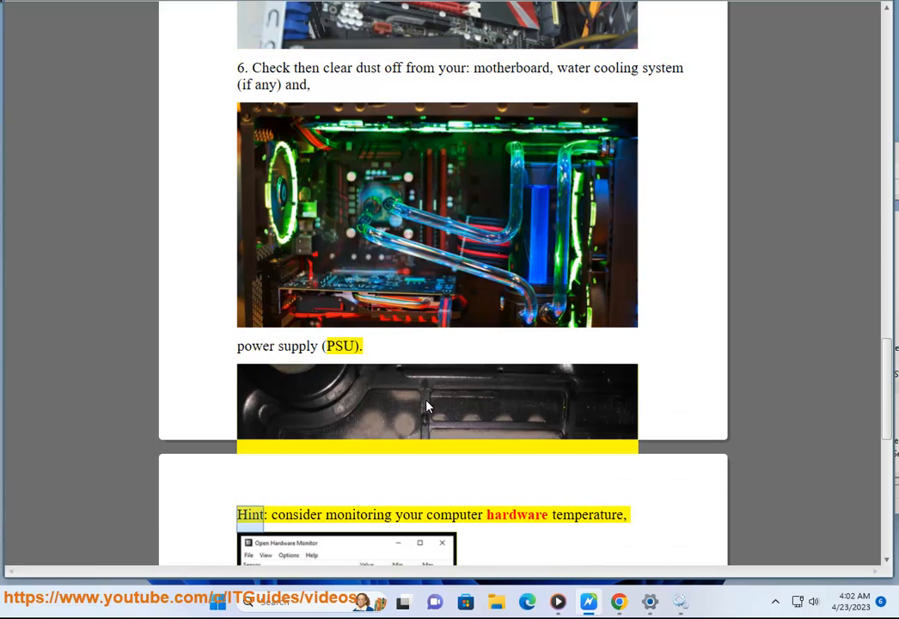
scroll(down, 3)
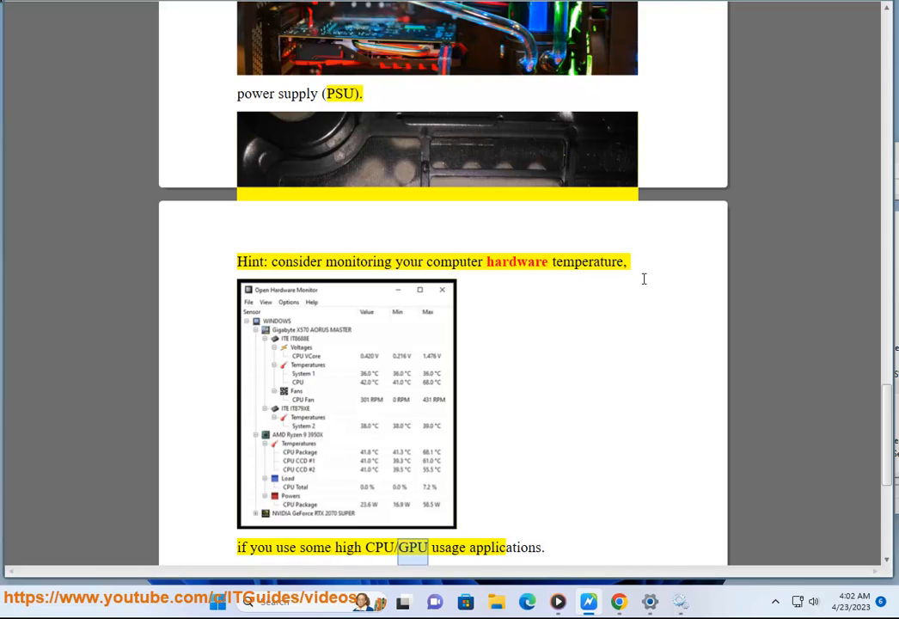
scroll(down, 3)
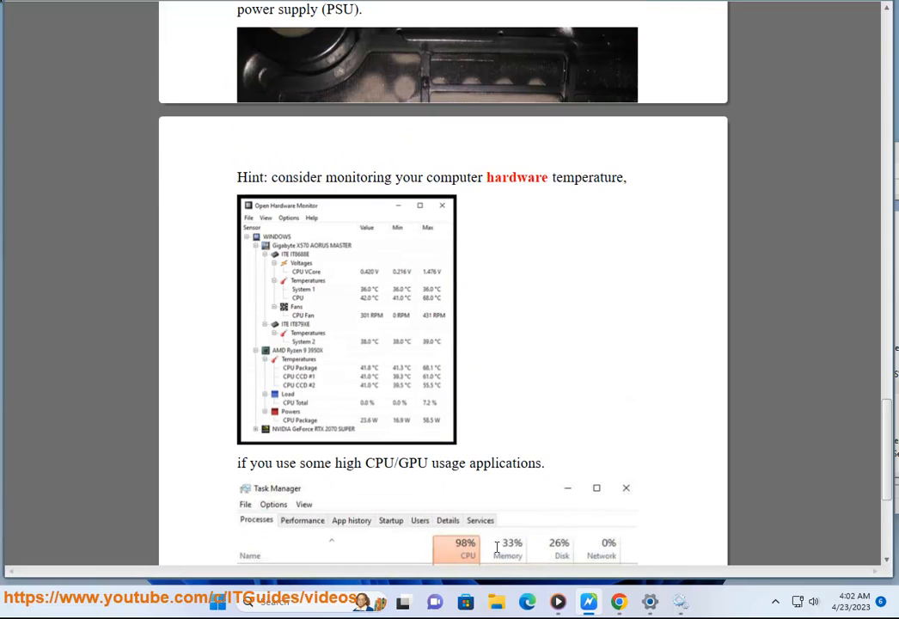